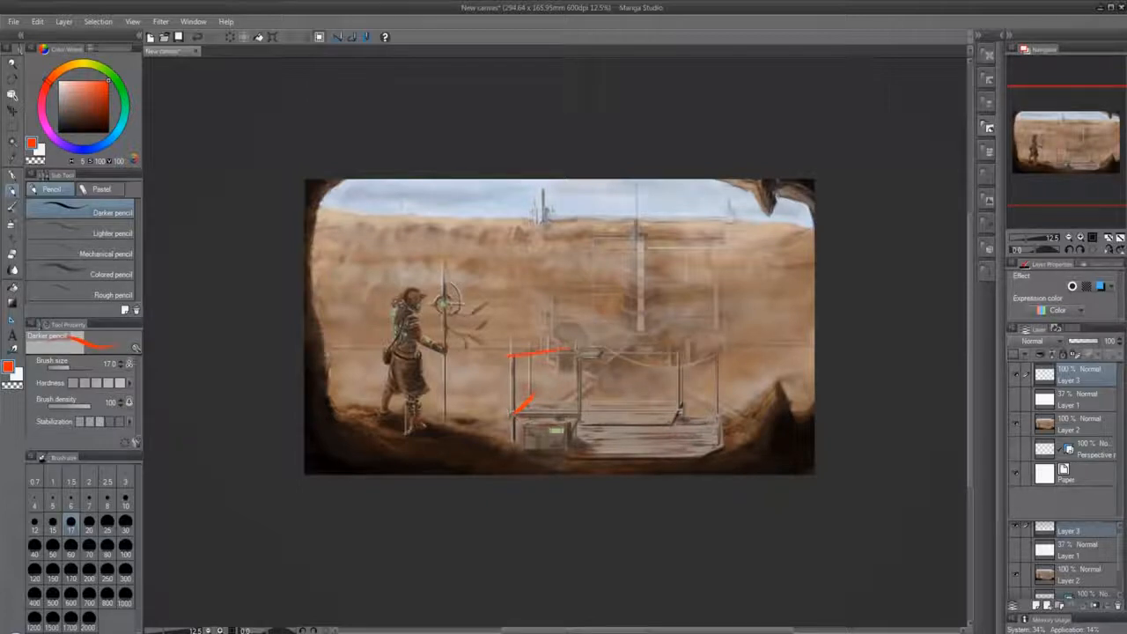
- Place the perspective ruler's vanishing point on the horizon above the structure
left_click_drag(704, 373, 673, 422)
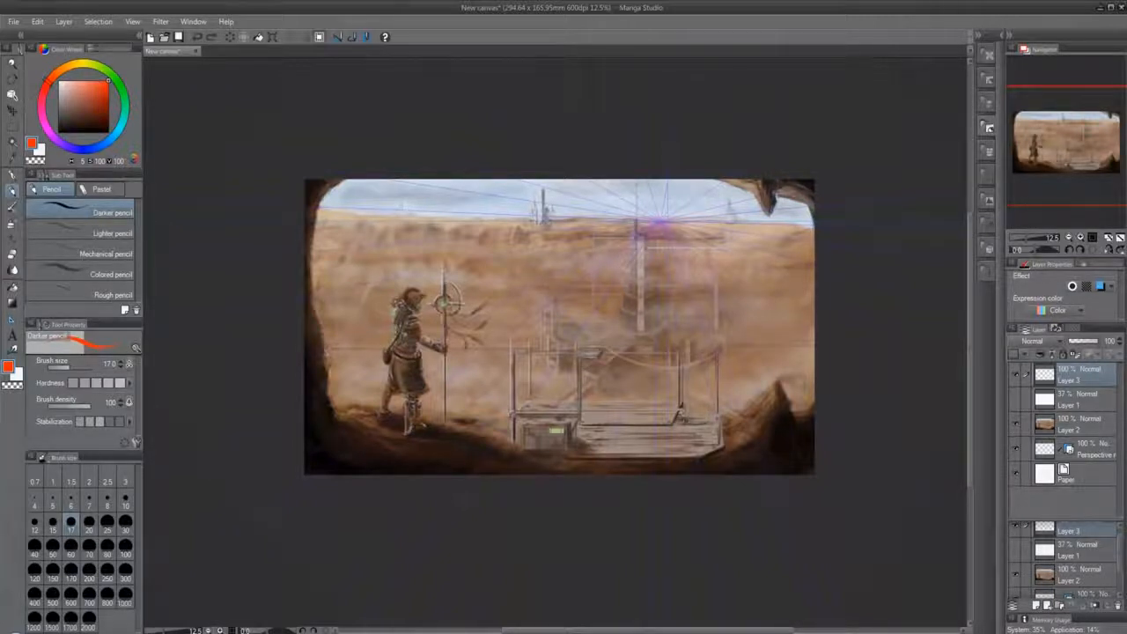
- Draw lines converging on the purple vanishing point across the faded painting
left_click_drag(672, 424, 776, 233)
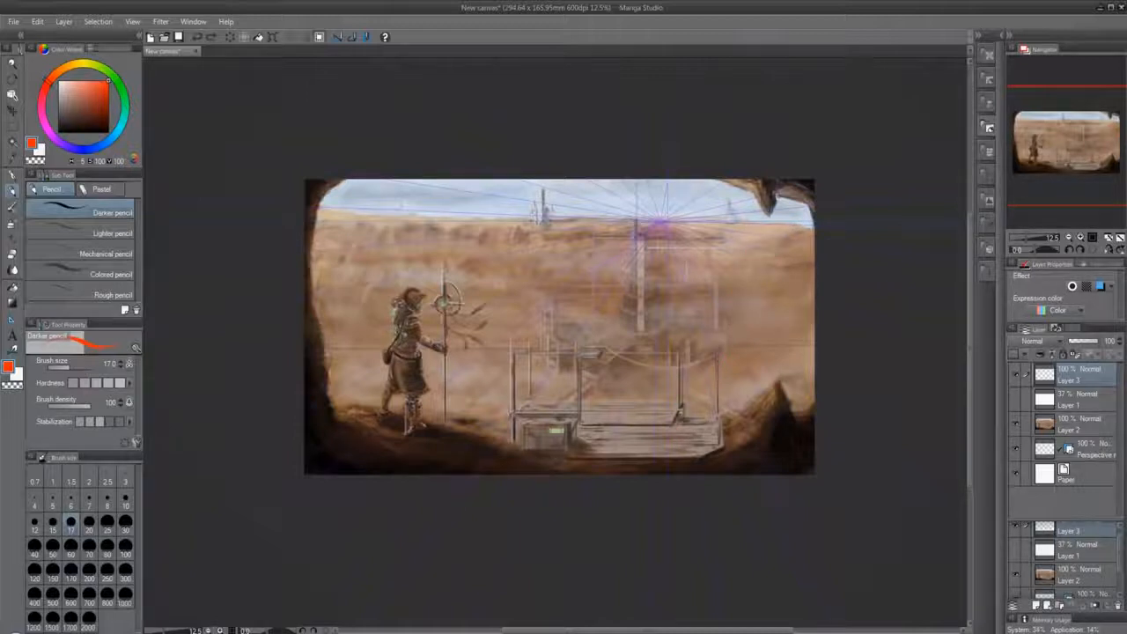
left_click_drag(560, 373, 507, 428)
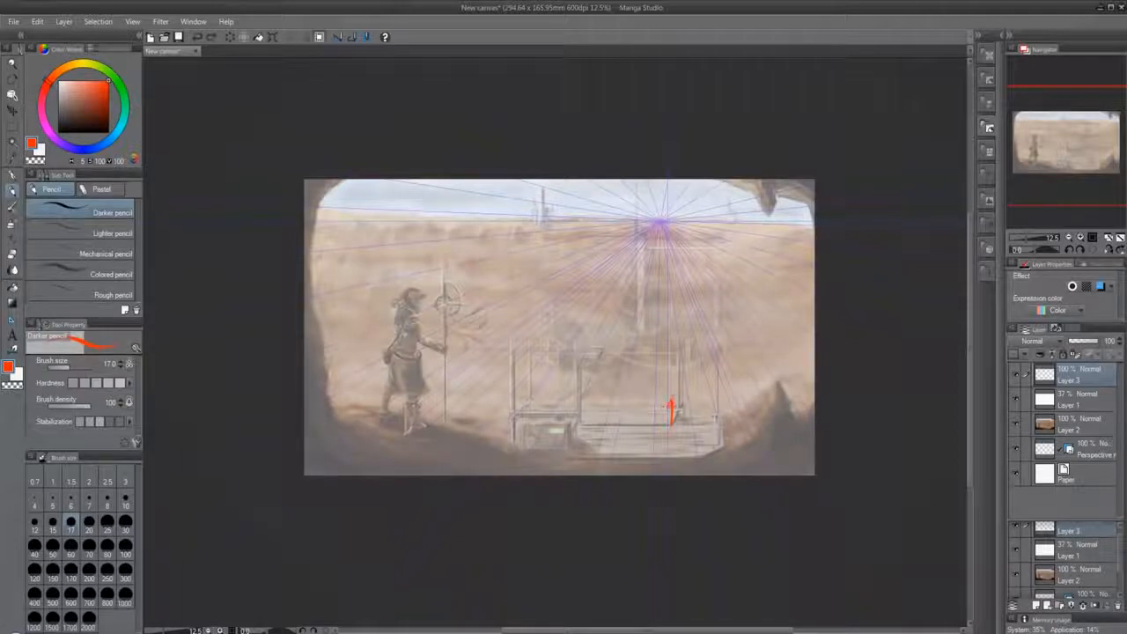
- Mark corrected structure heights in red, then hide the critique and perspective layers
left_click_drag(672, 414, 722, 449)
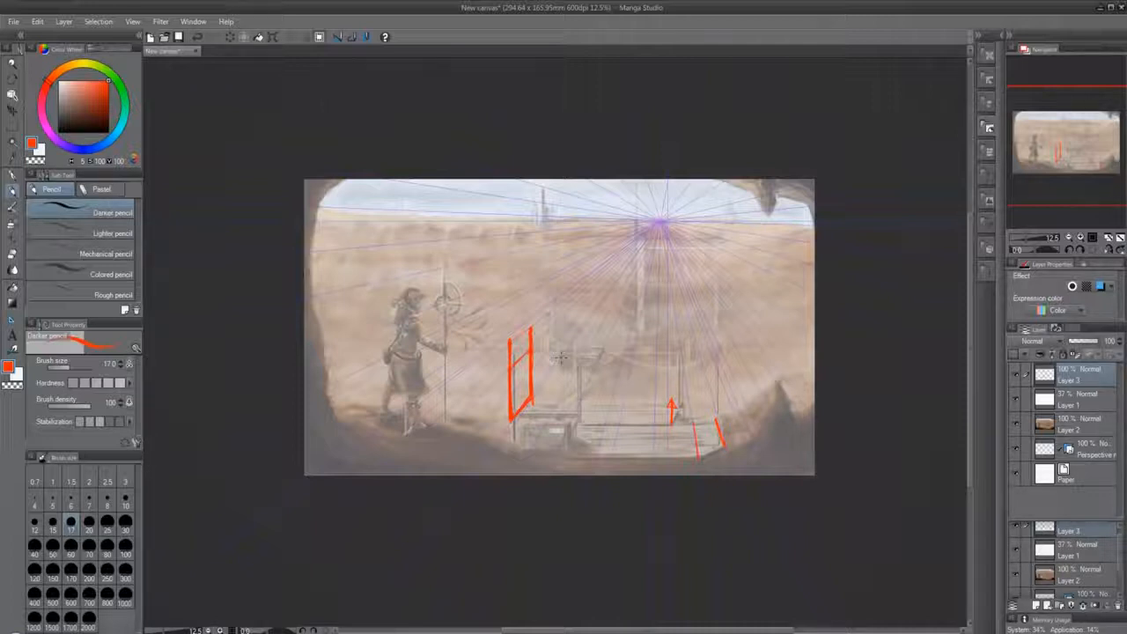
left_click(1018, 373)
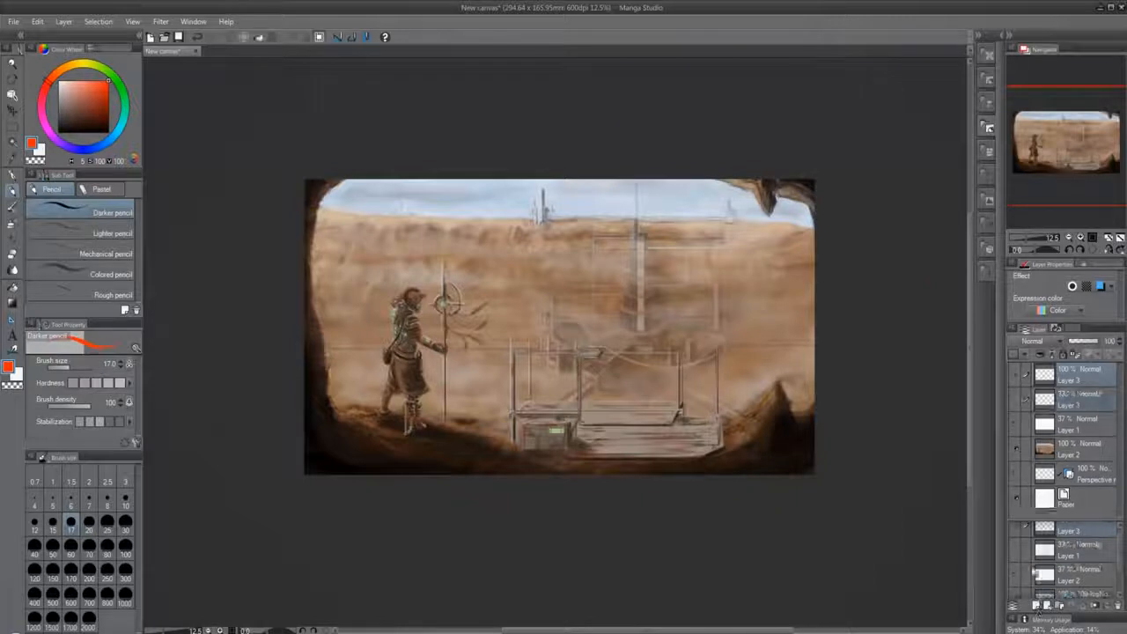
- Draw a red depth arrow on a new layer above the figure's staff
left_click_drag(546, 231, 590, 231)
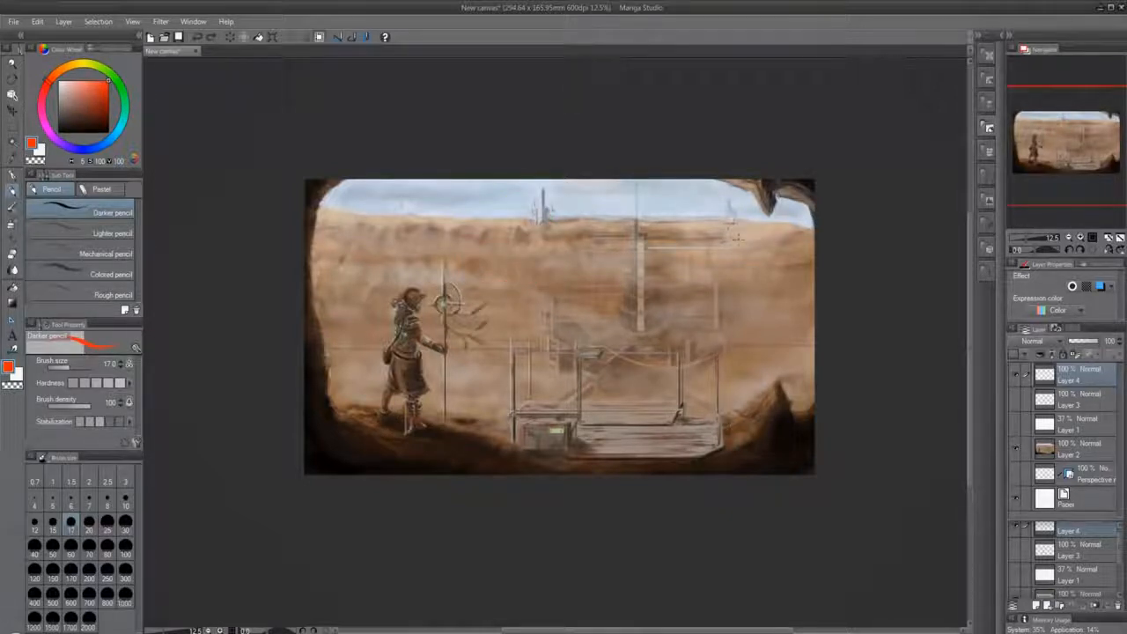
left_click_drag(736, 237, 718, 229)
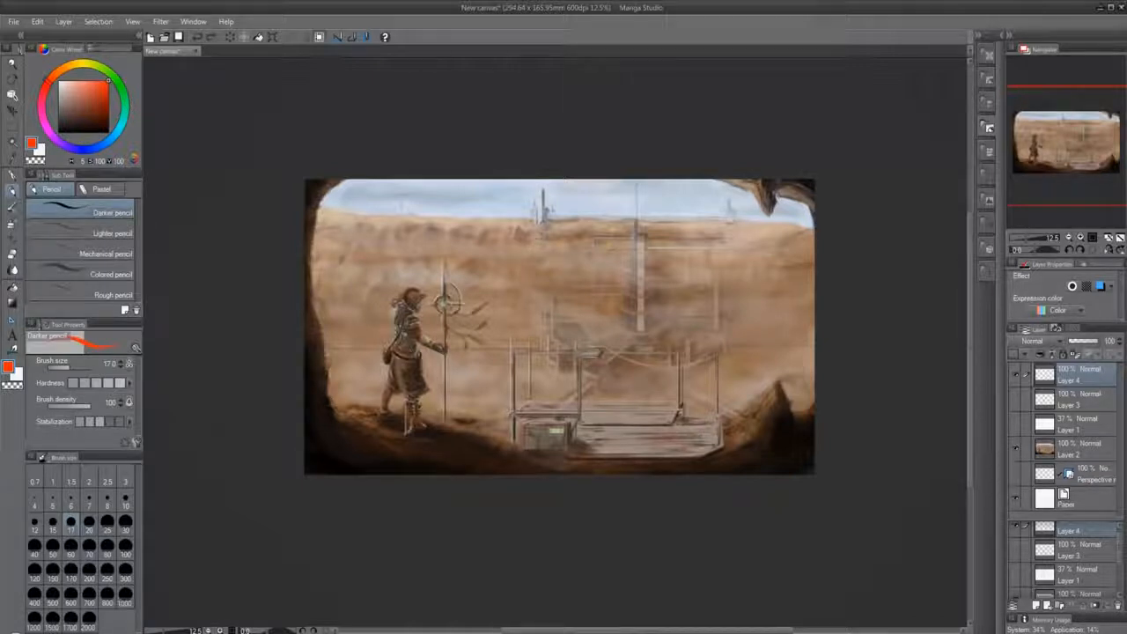
left_click_drag(543, 232, 484, 296)
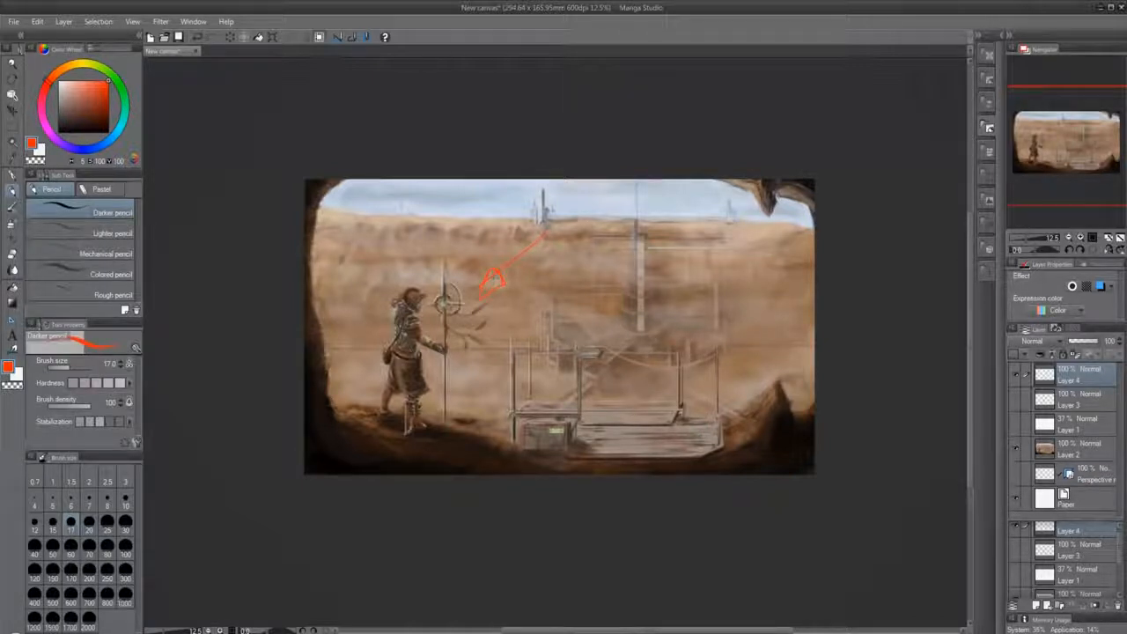